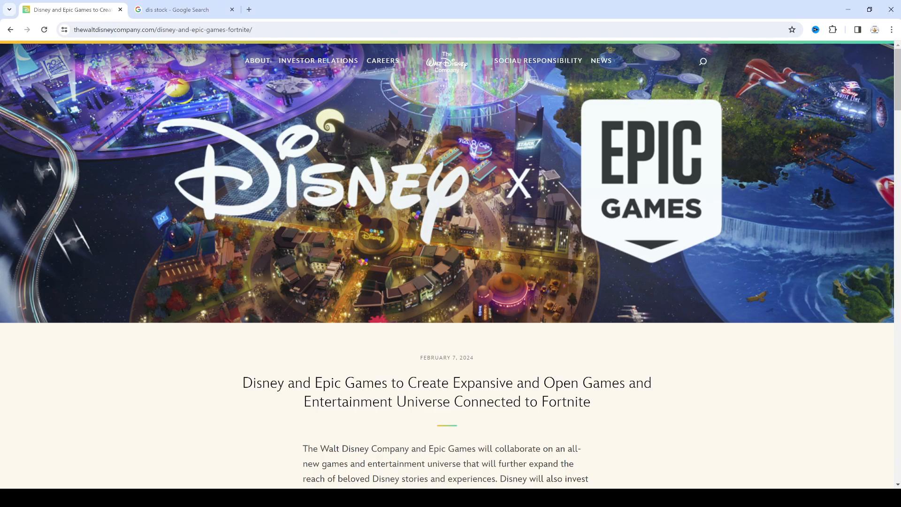
pyautogui.moveTo(396, 294)
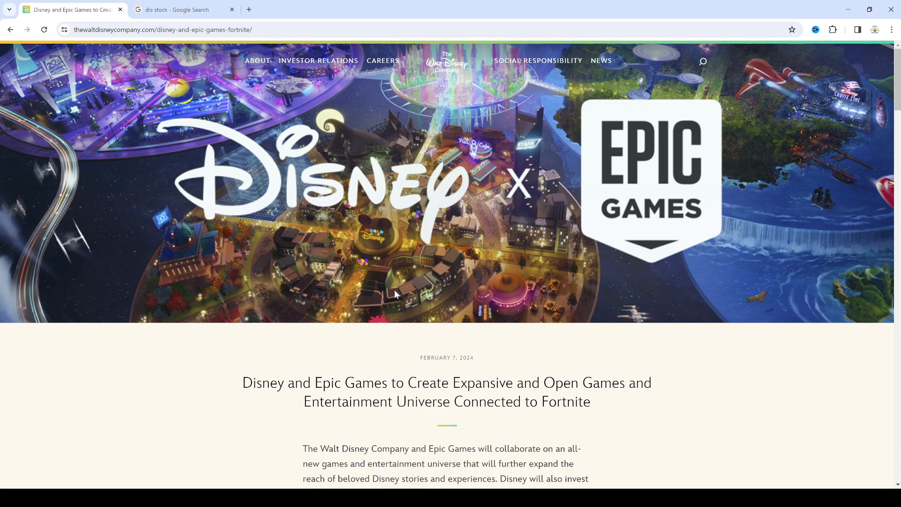
pyautogui.moveTo(394, 303)
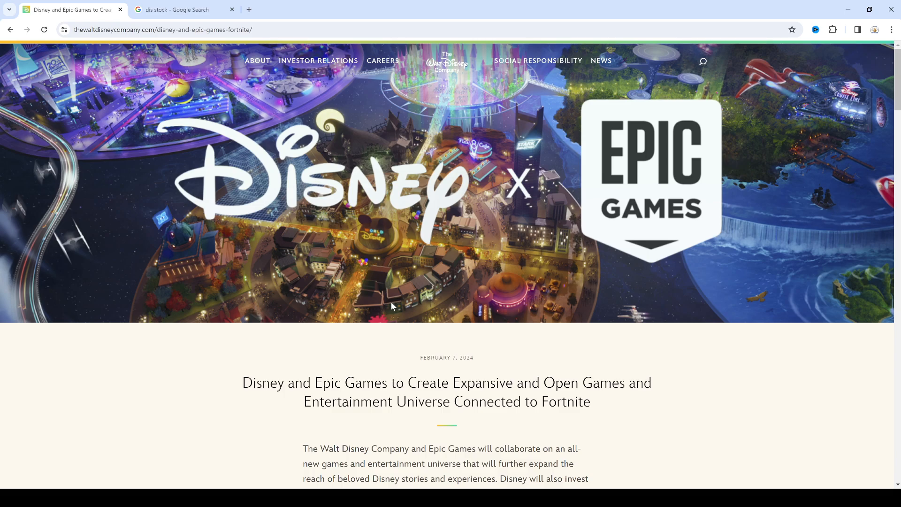
pyautogui.moveTo(398, 321)
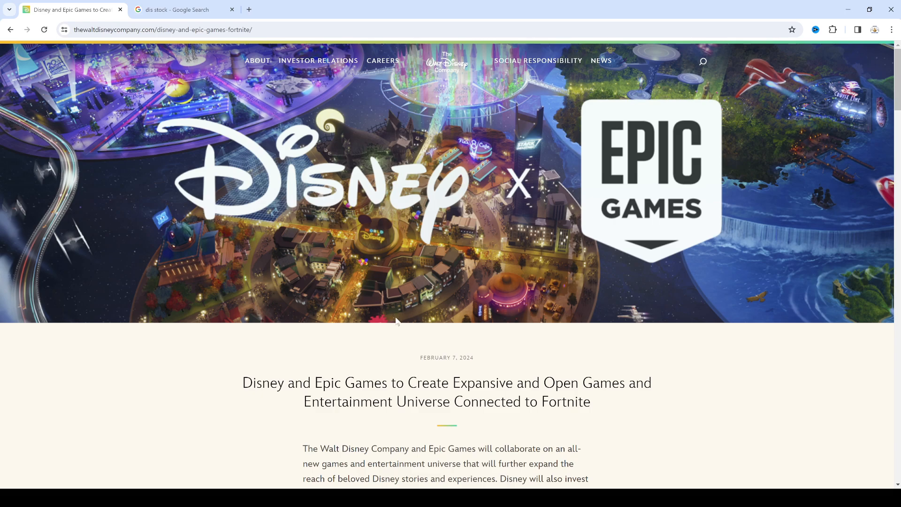
pyautogui.moveTo(484, 193)
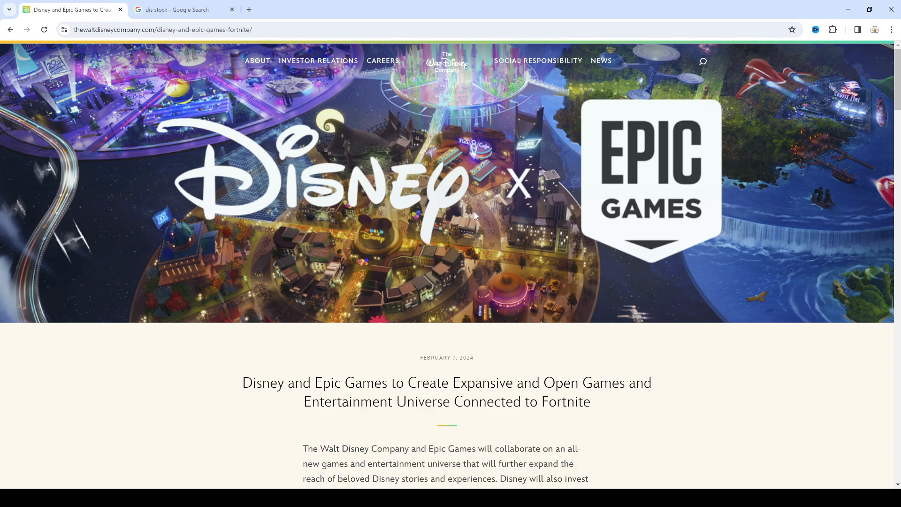
pyautogui.moveTo(674, 136)
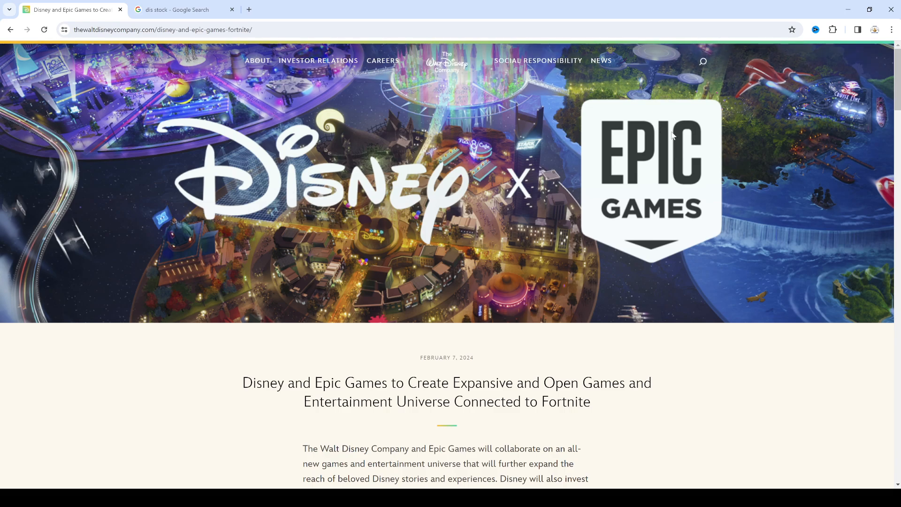
pyautogui.moveTo(648, 199)
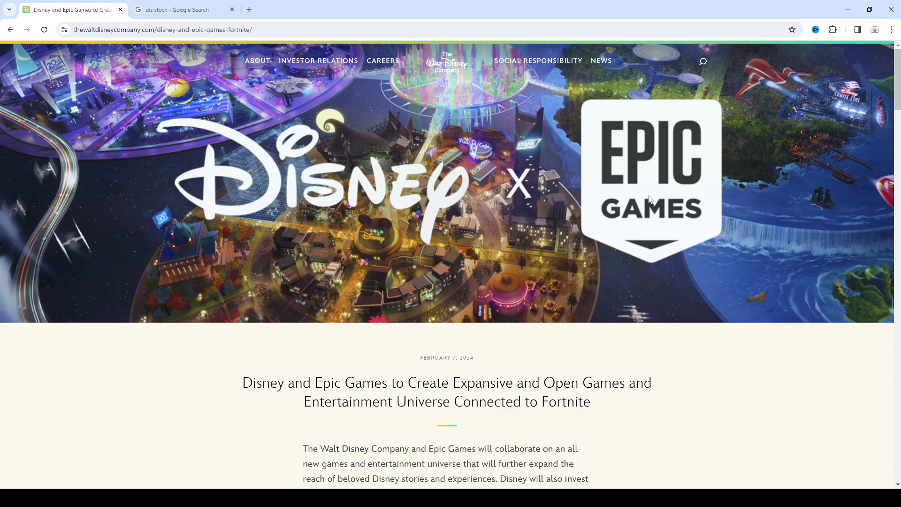
pyautogui.moveTo(643, 188)
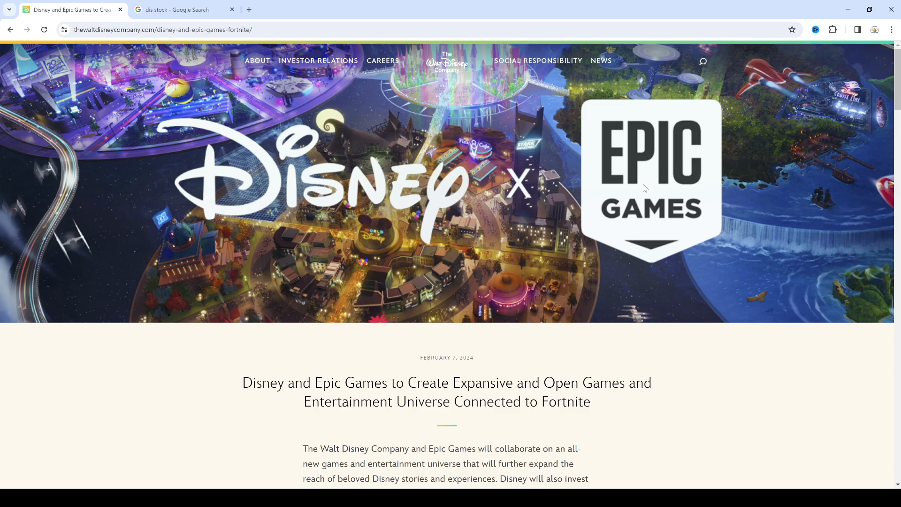
pyautogui.moveTo(620, 193)
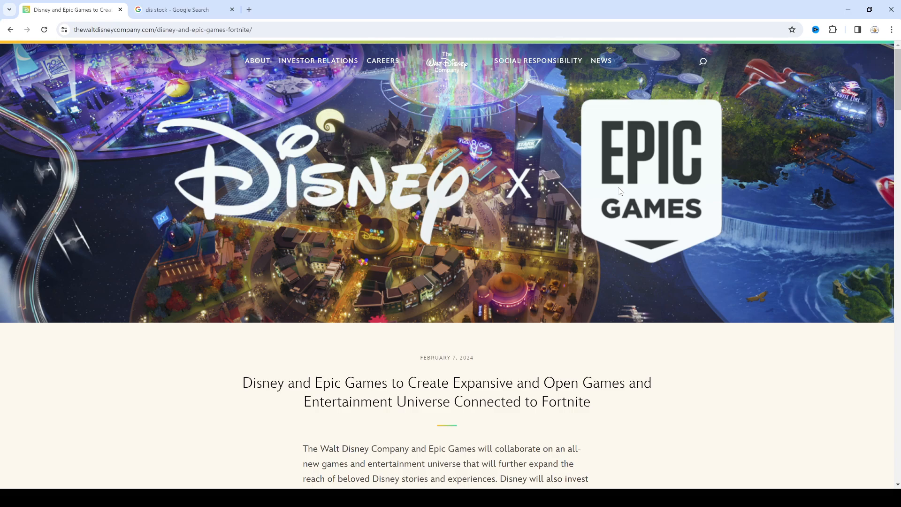
pyautogui.moveTo(741, 218)
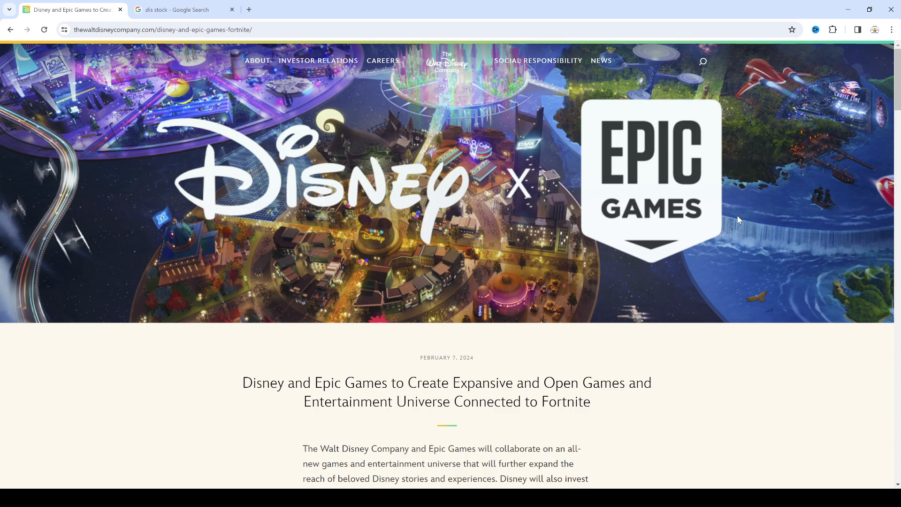
pyautogui.moveTo(738, 226)
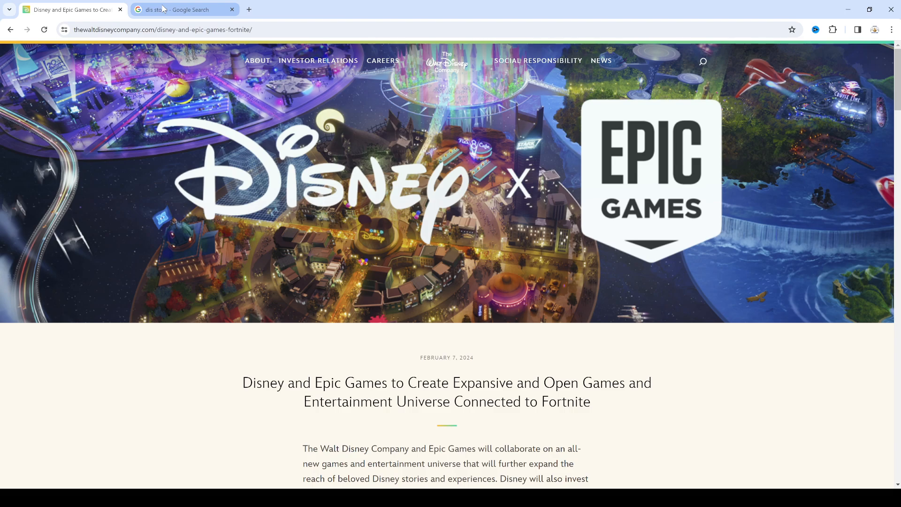
# Step: After reading the Disney x Epic Games article, switch to the dis stock Google results
pyautogui.click(184, 9)
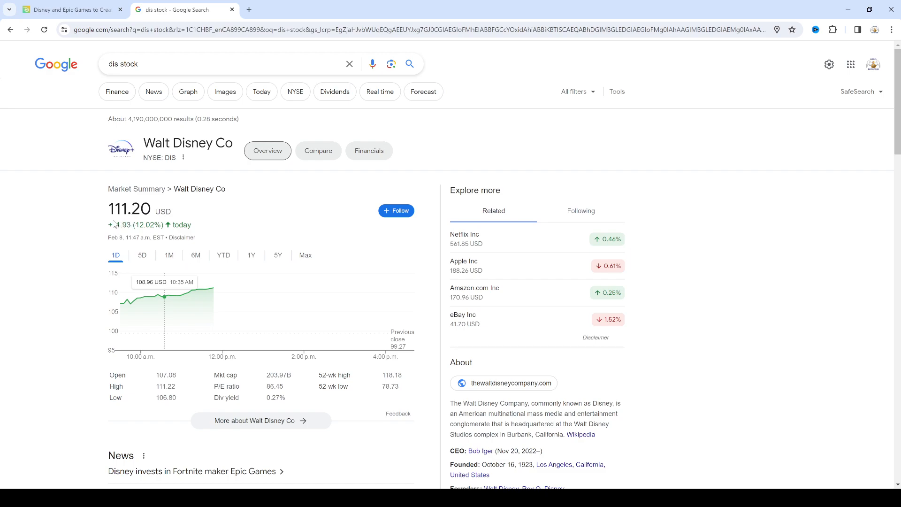
pyautogui.moveTo(169, 255)
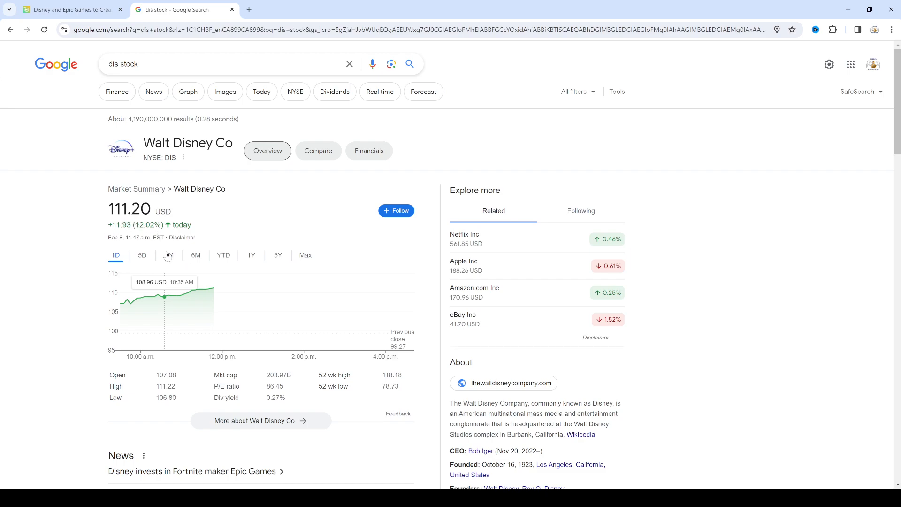
# Step: View Disney's price chart over 1M and 6M ranges, then leave it on 5Y
pyautogui.click(168, 255)
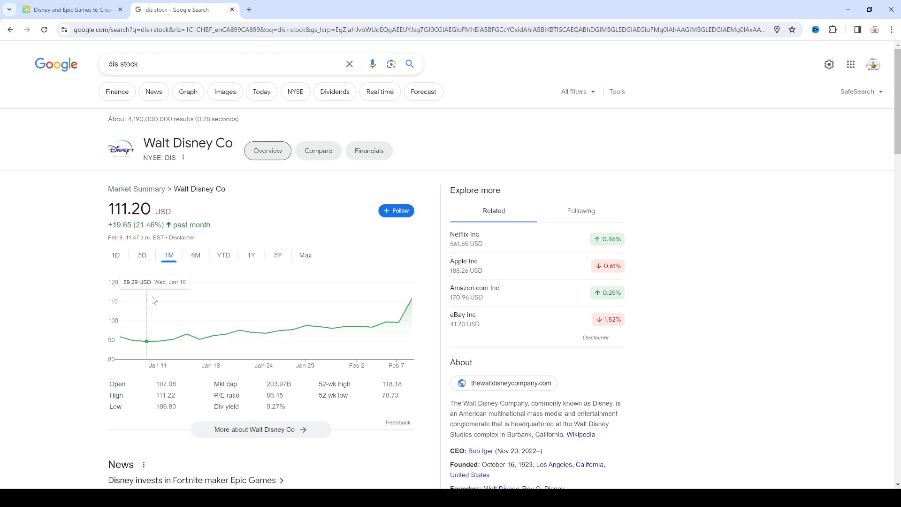
pyautogui.click(195, 255)
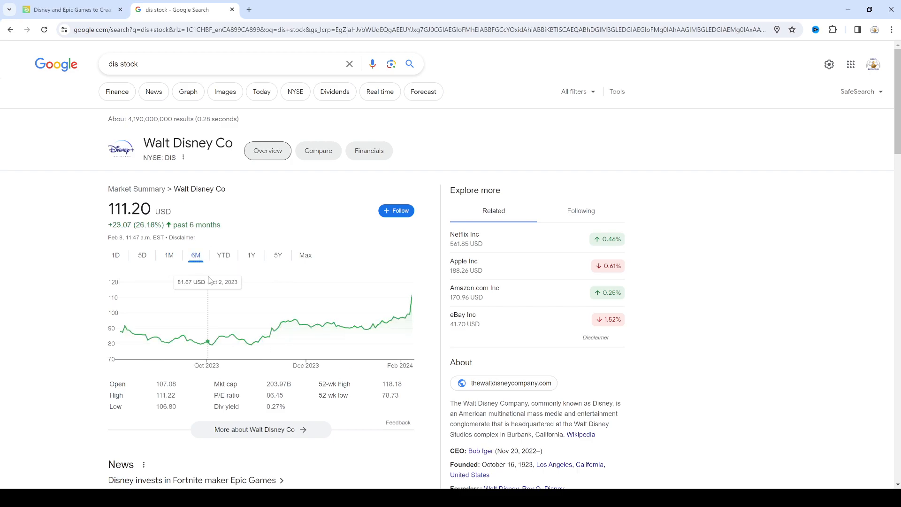
pyautogui.moveTo(252, 343)
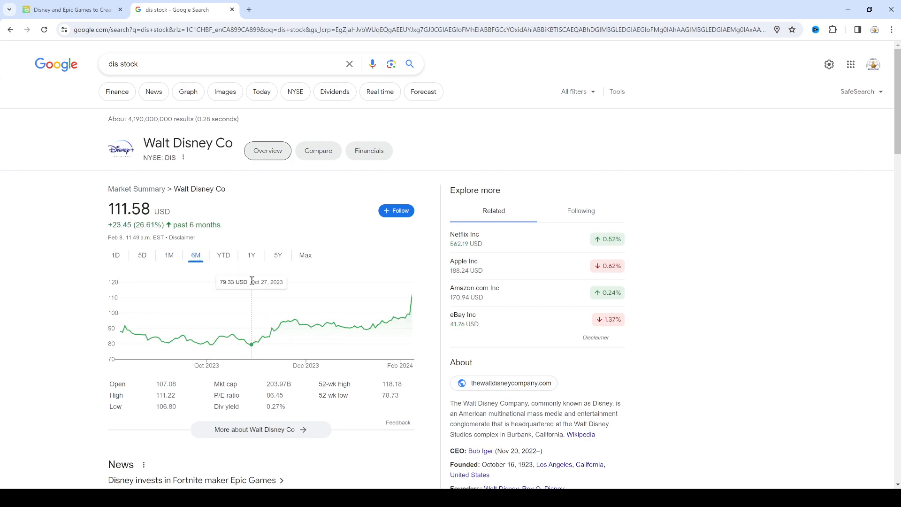
pyautogui.moveTo(417, 285)
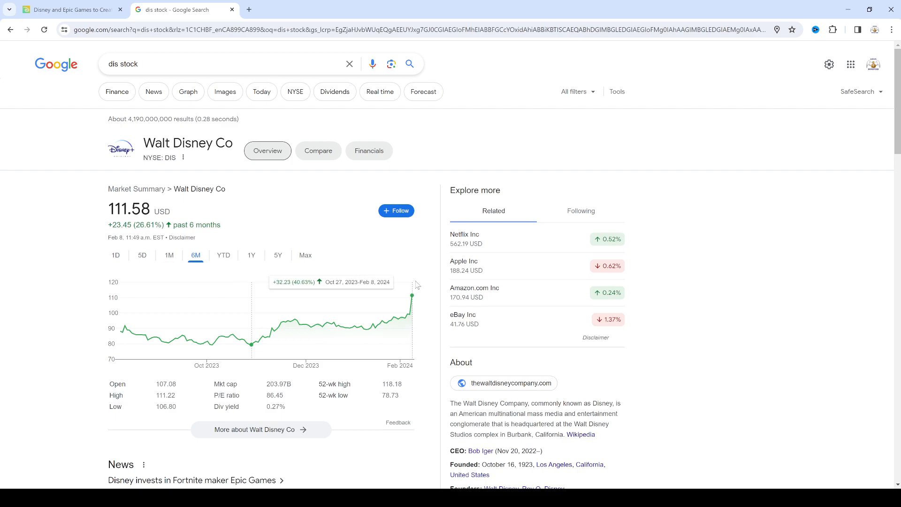
pyautogui.moveTo(418, 286)
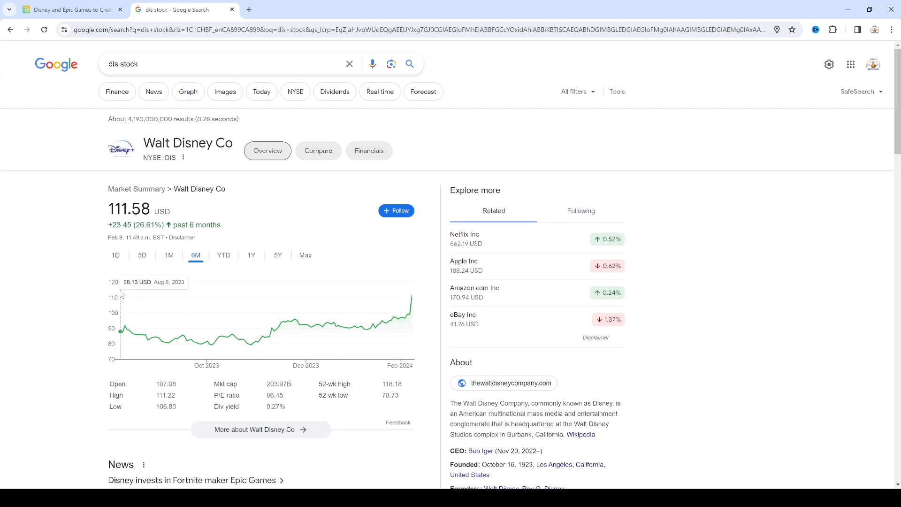
pyautogui.moveTo(371, 327)
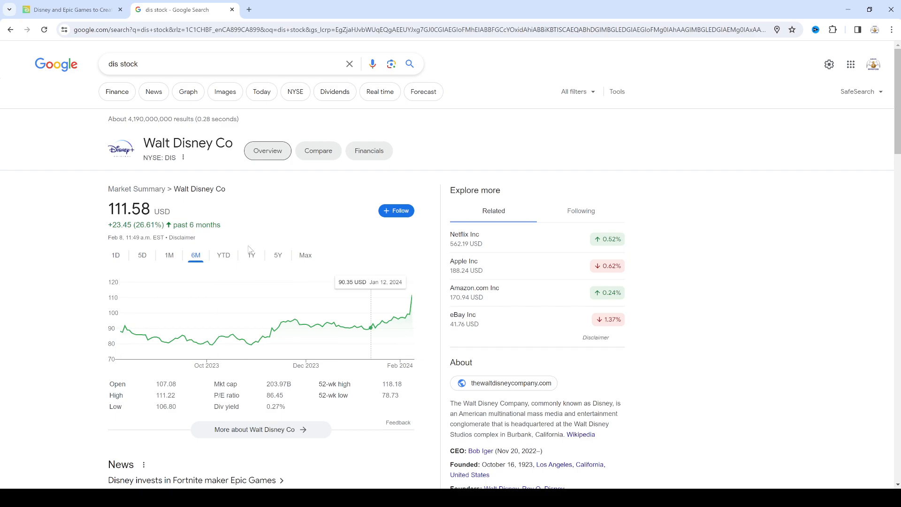
pyautogui.click(278, 255)
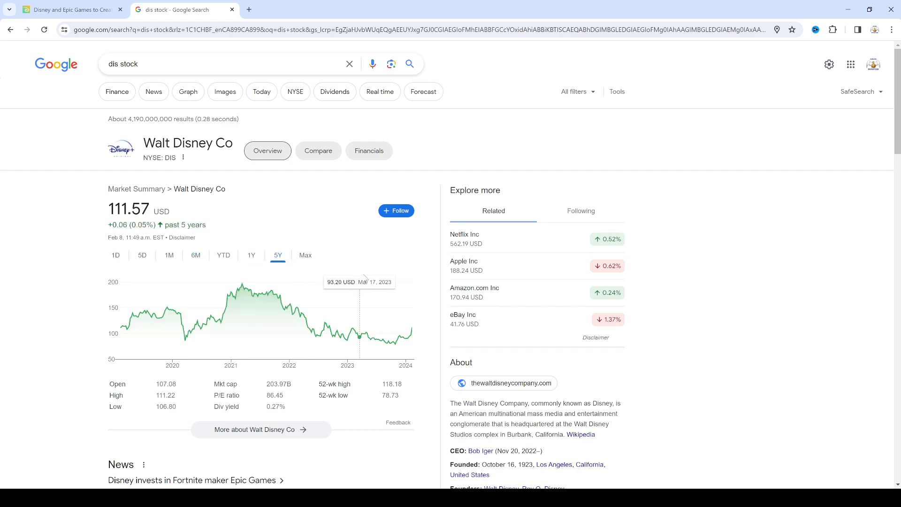
pyautogui.moveTo(241, 272)
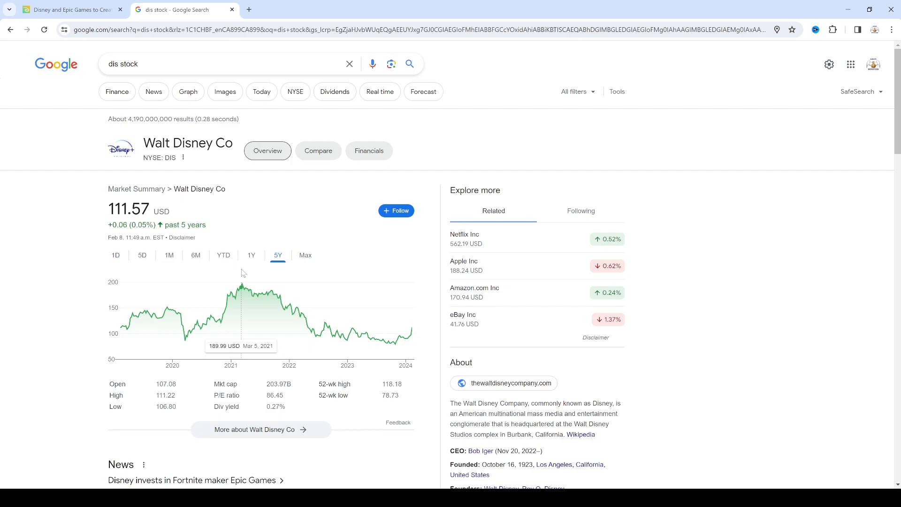
pyautogui.moveTo(242, 272)
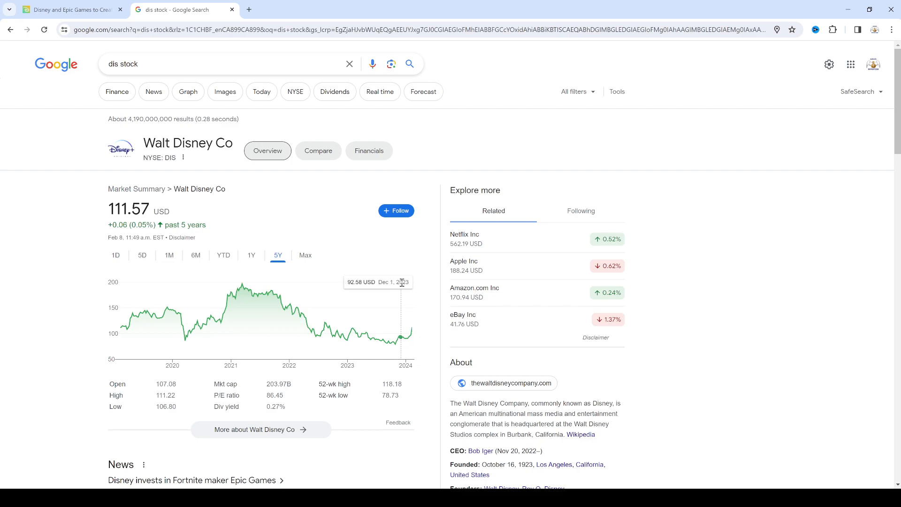
pyautogui.moveTo(406, 293)
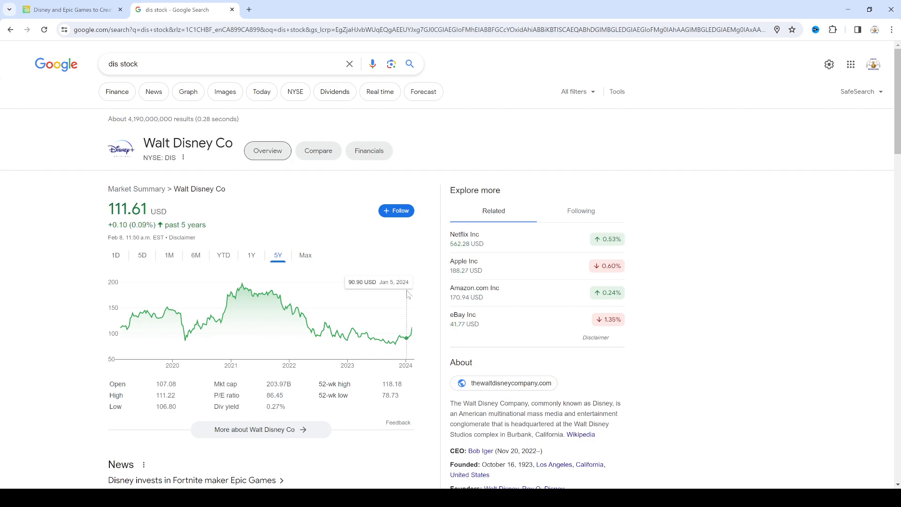
pyautogui.moveTo(83, 281)
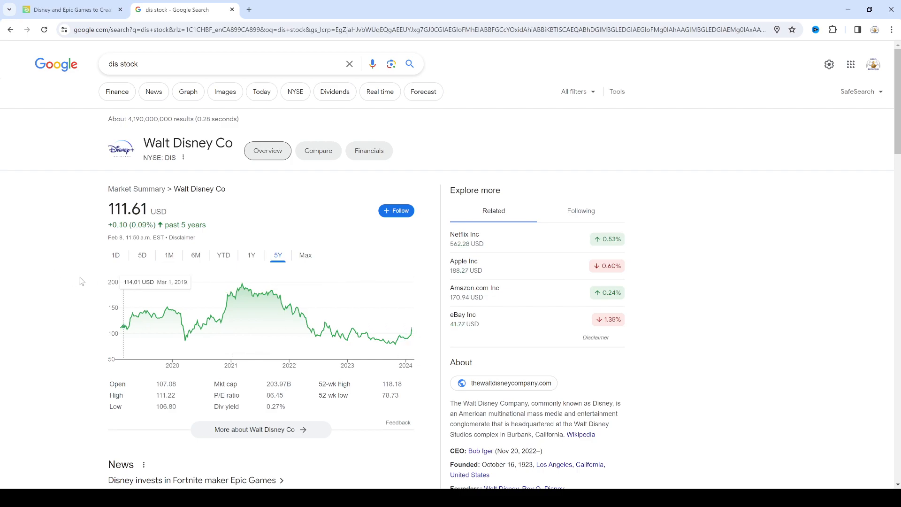
pyautogui.moveTo(99, 306)
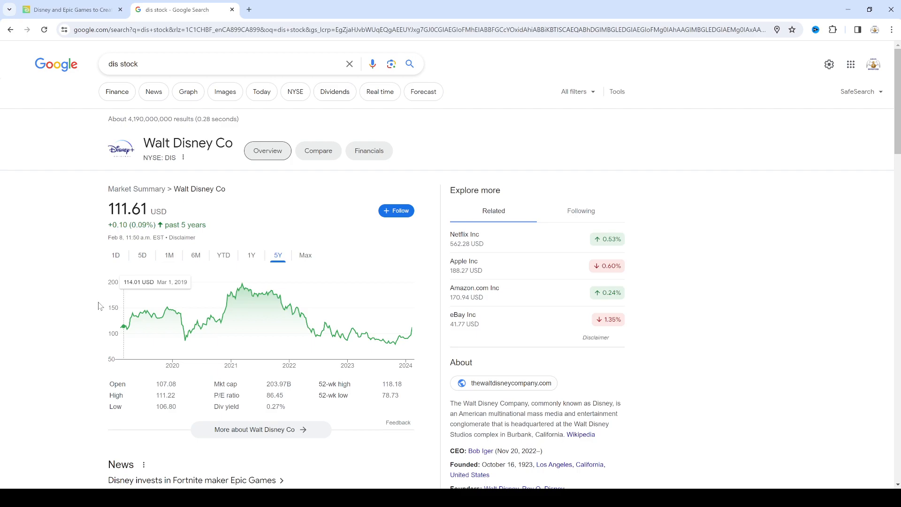
pyautogui.moveTo(210, 343)
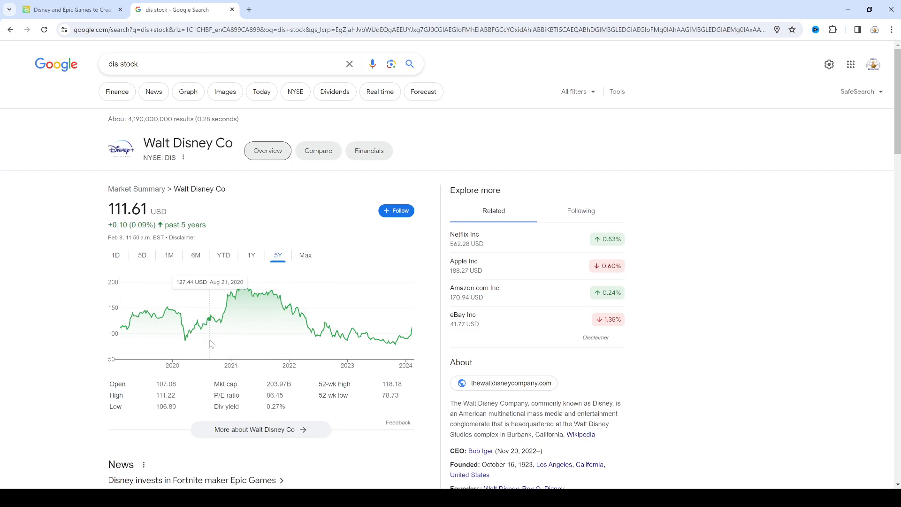
pyautogui.moveTo(243, 347)
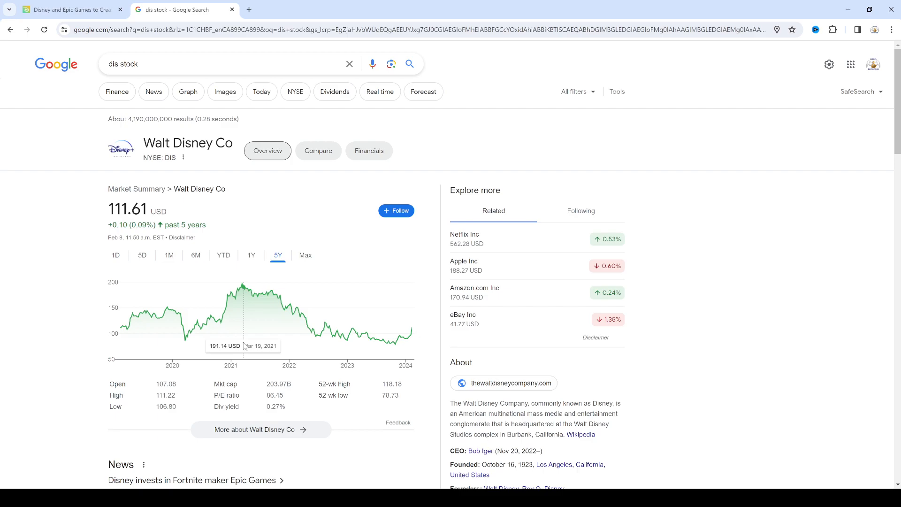